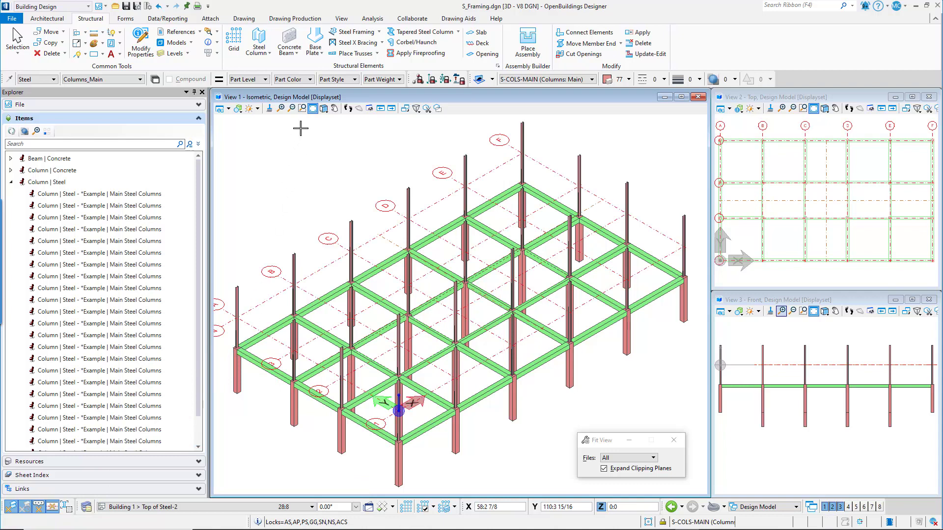
Start the Steel Beam tool from the beam types list, with Main Steel Beam W12X35 section active.
left_click(288, 42)
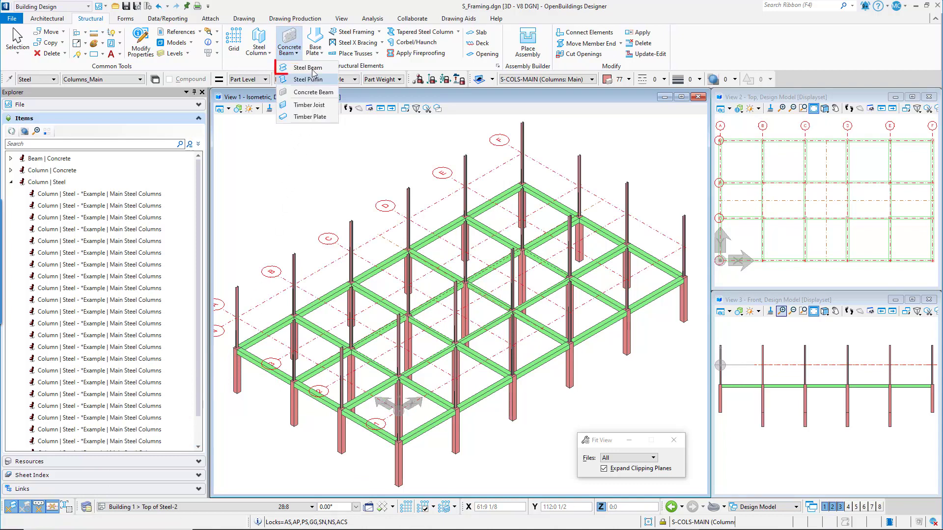
left_click(309, 66)
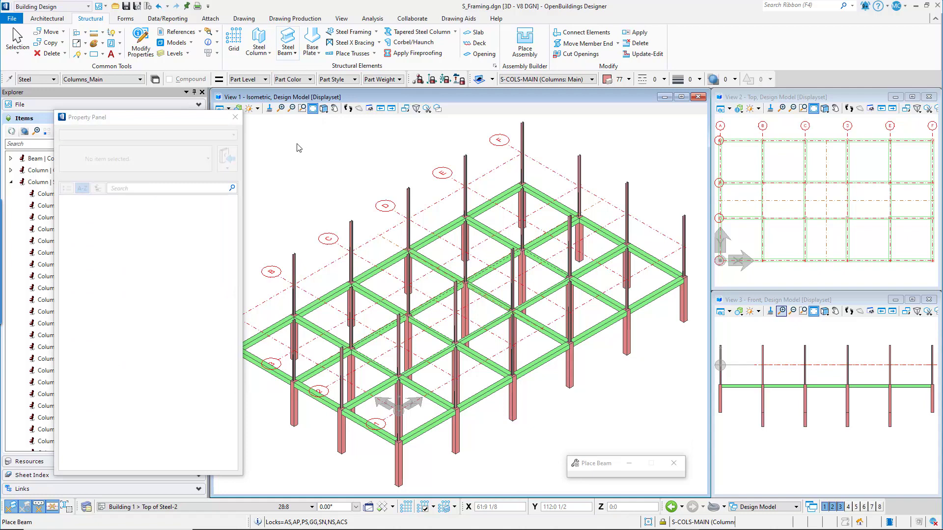
left_click(287, 39)
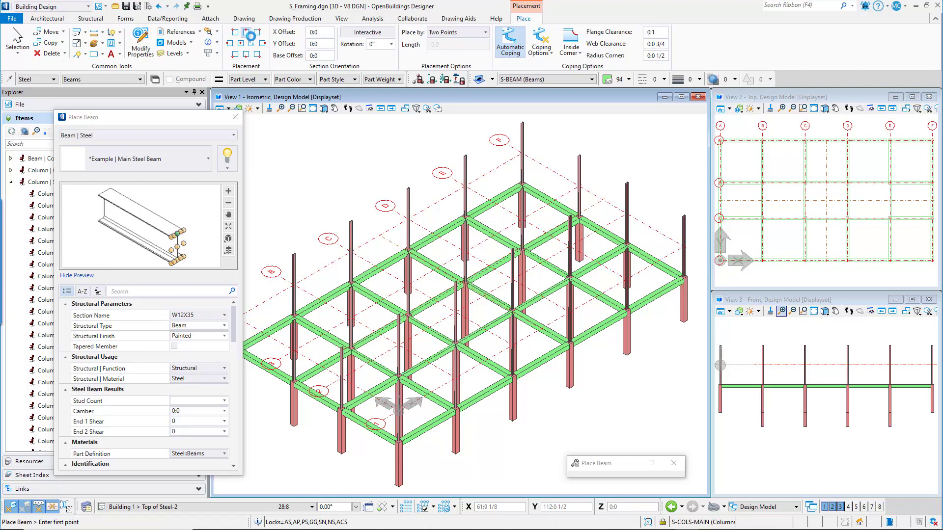
Set the beam placement method to Place by Grid.
left_click(244, 35)
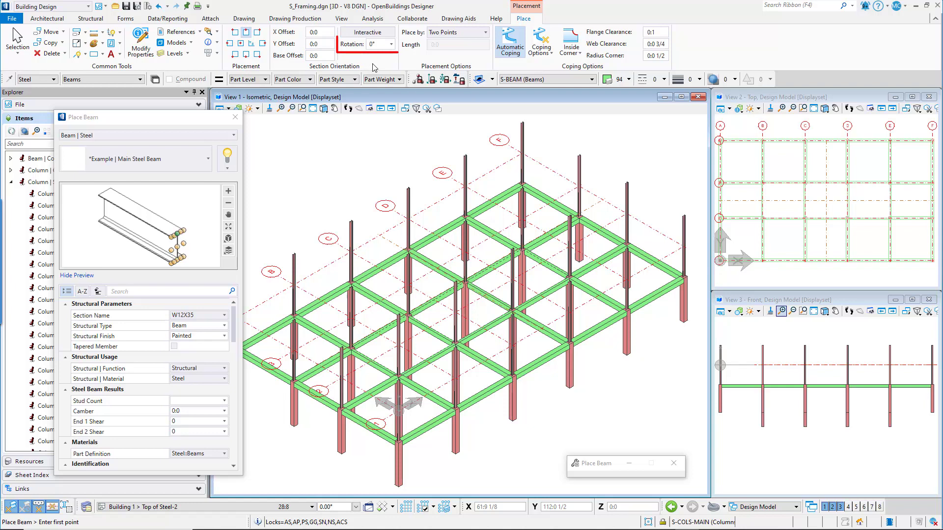
left_click(366, 31)
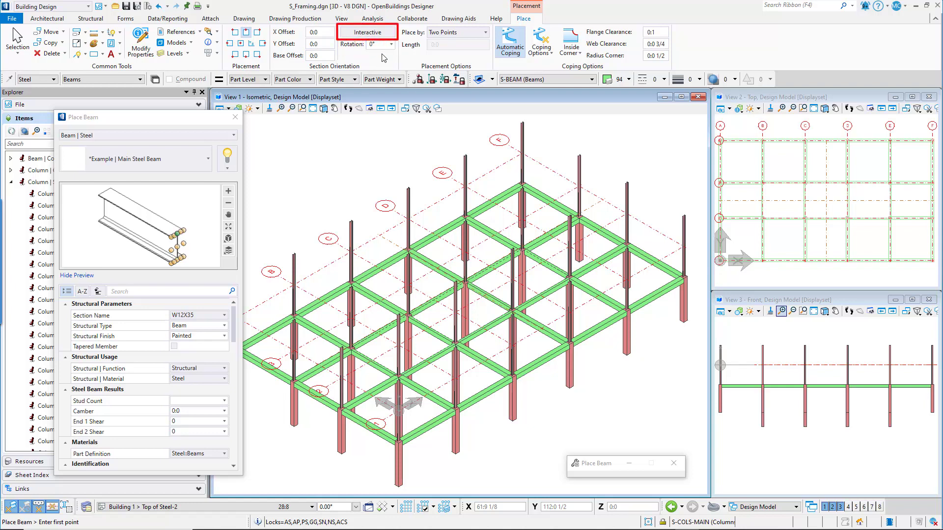
left_click(484, 31)
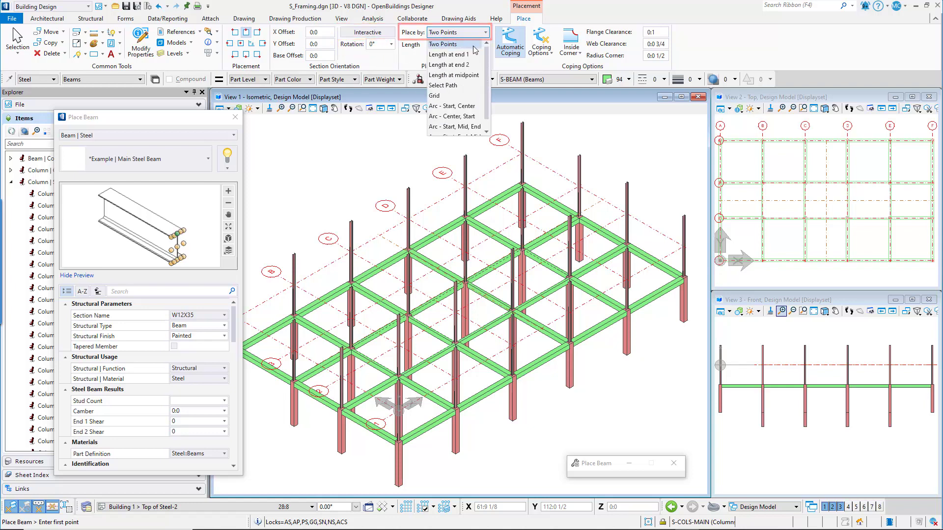
mouse_move(448, 95)
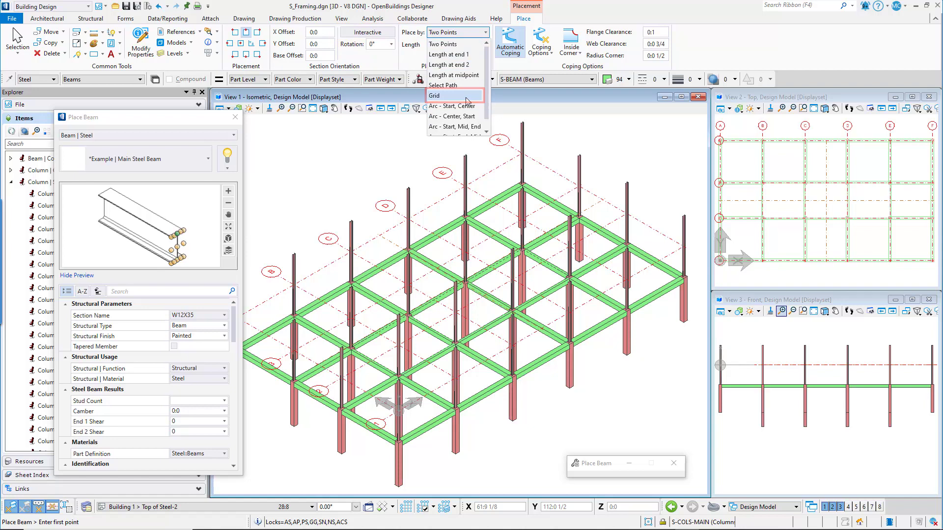
left_click(434, 95)
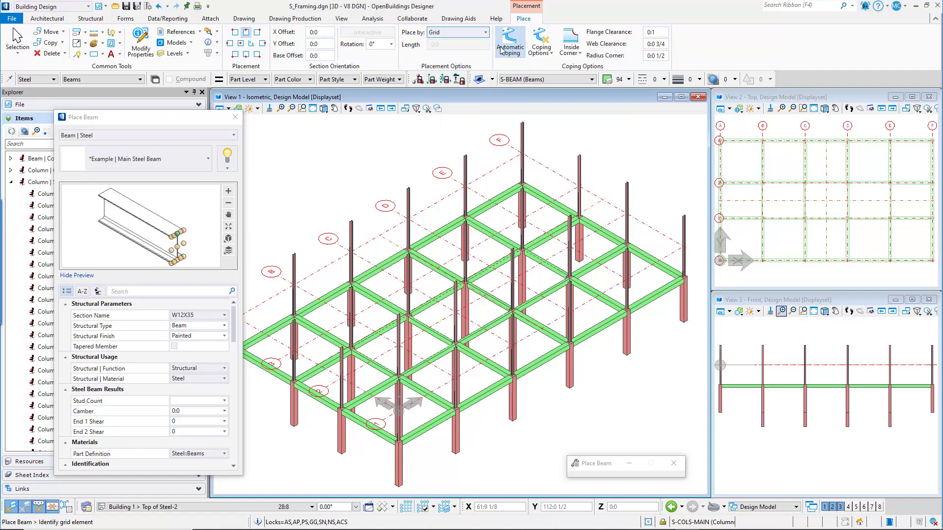
mouse_move(509, 42)
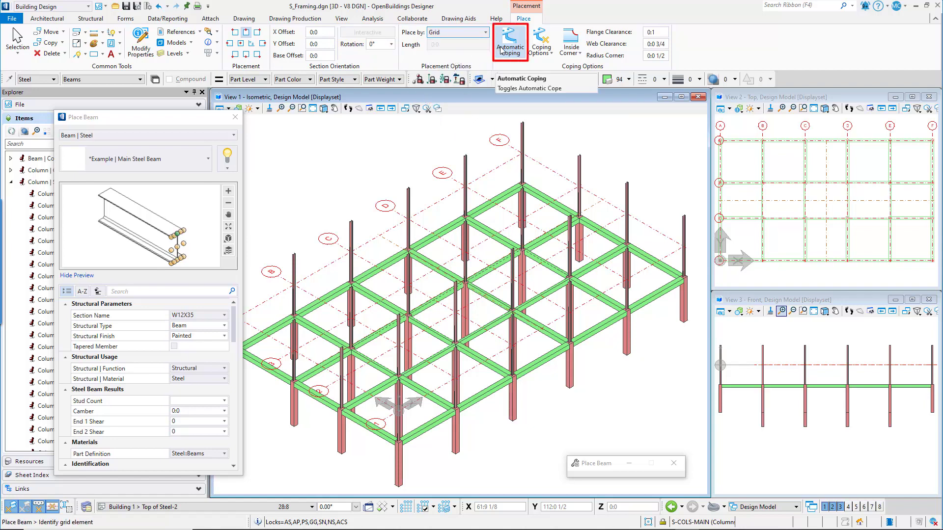
Enable Automatic Coping to any interfering member with Round inside corners, checking the corner radius.
left_click(540, 42)
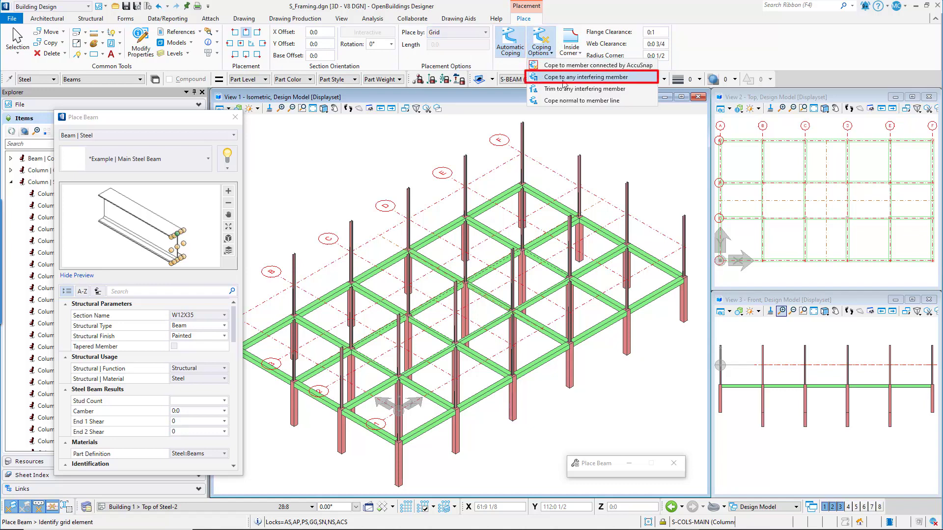
left_click(592, 77)
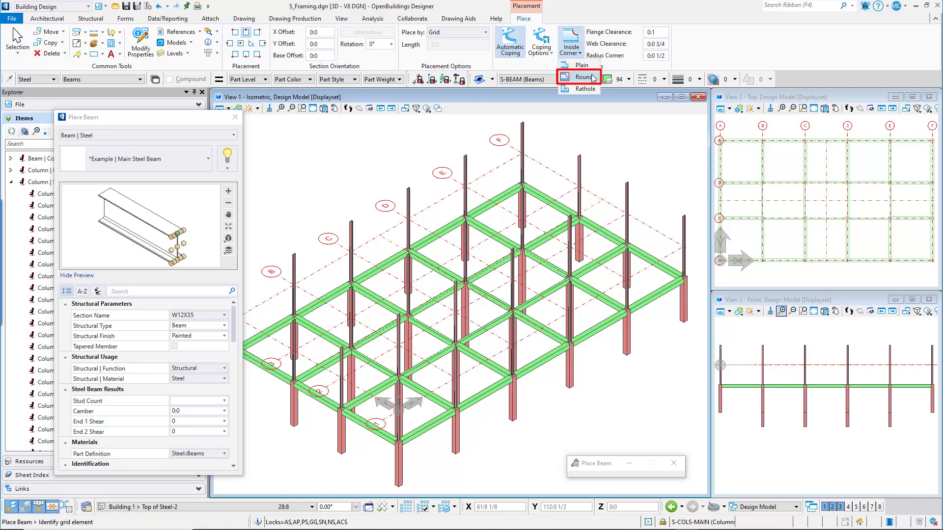
left_click(583, 76)
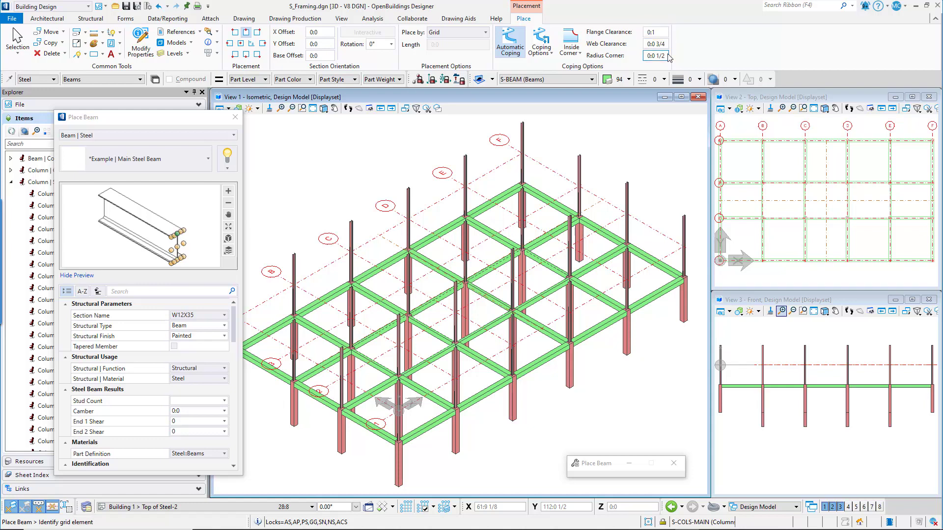
left_click(654, 55)
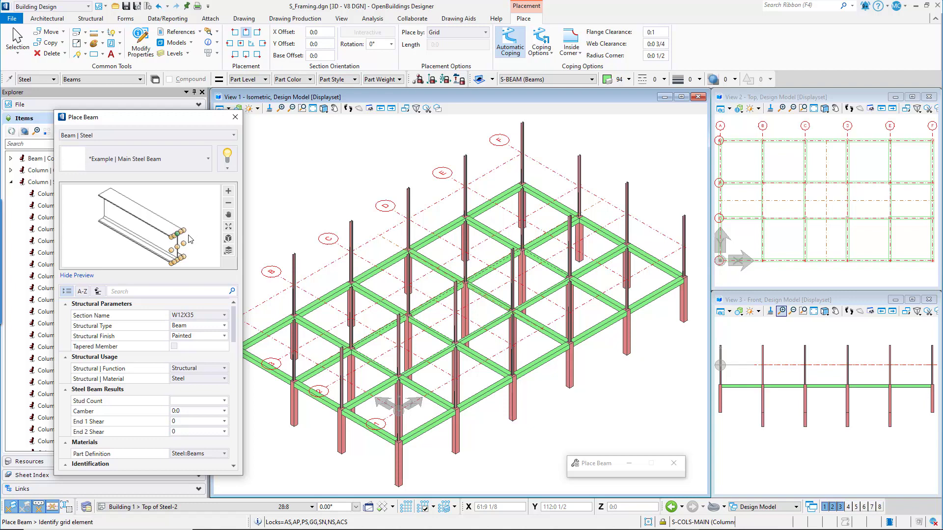
left_click(198, 315)
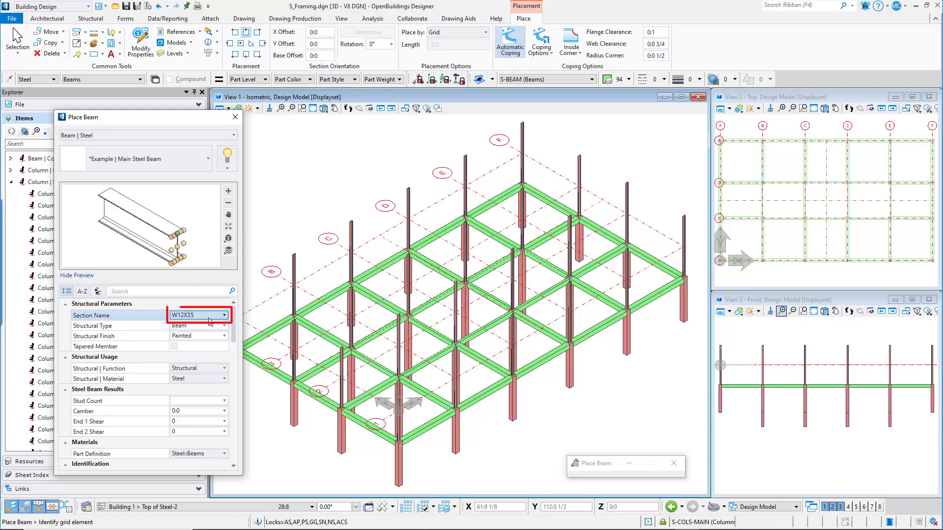
left_click(223, 315)
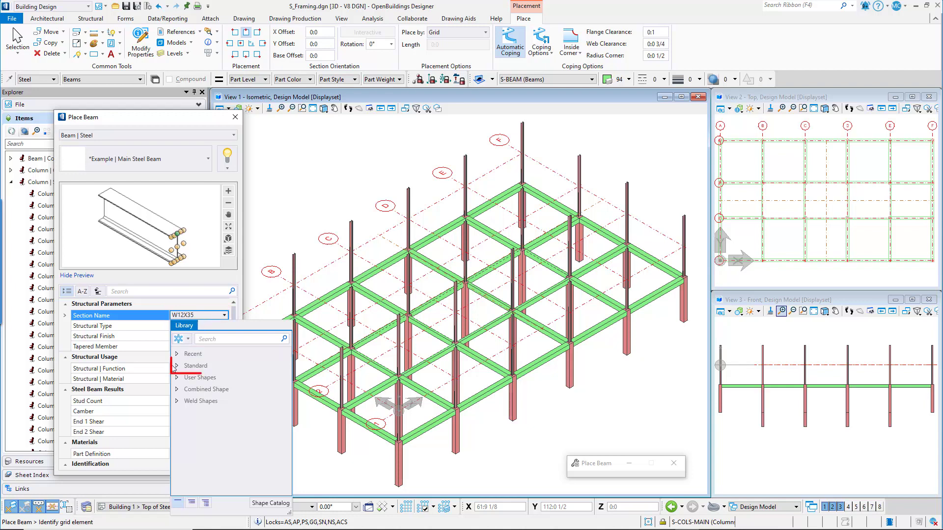
left_click(176, 365)
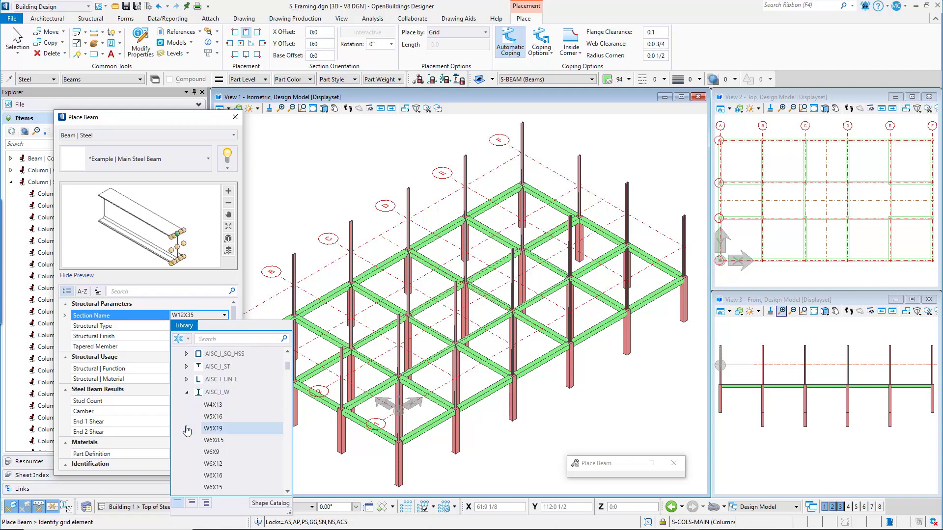
scroll("down", 3)
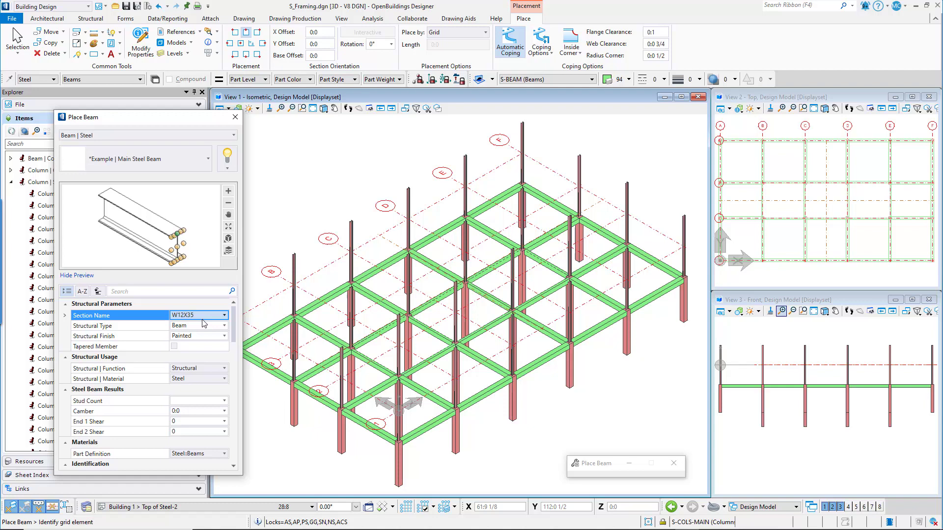
left_click(195, 336)
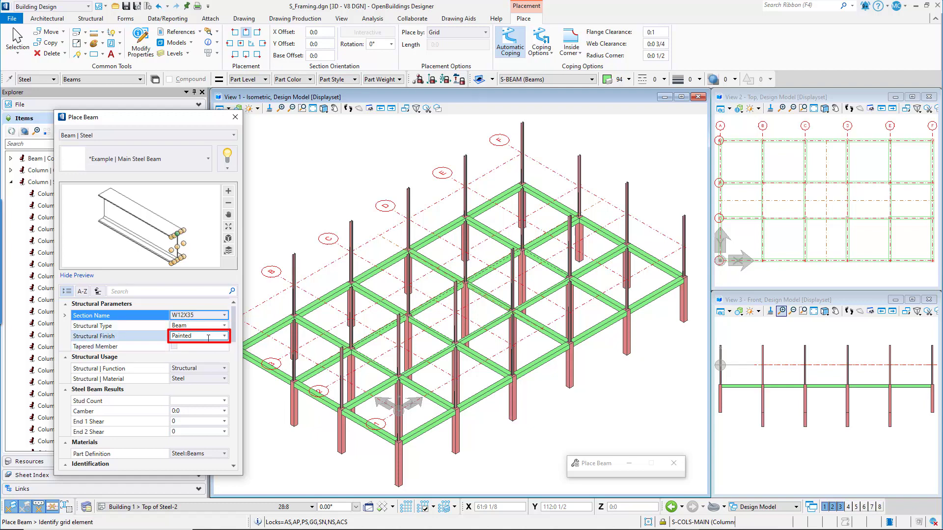
left_click(198, 368)
type("B3")
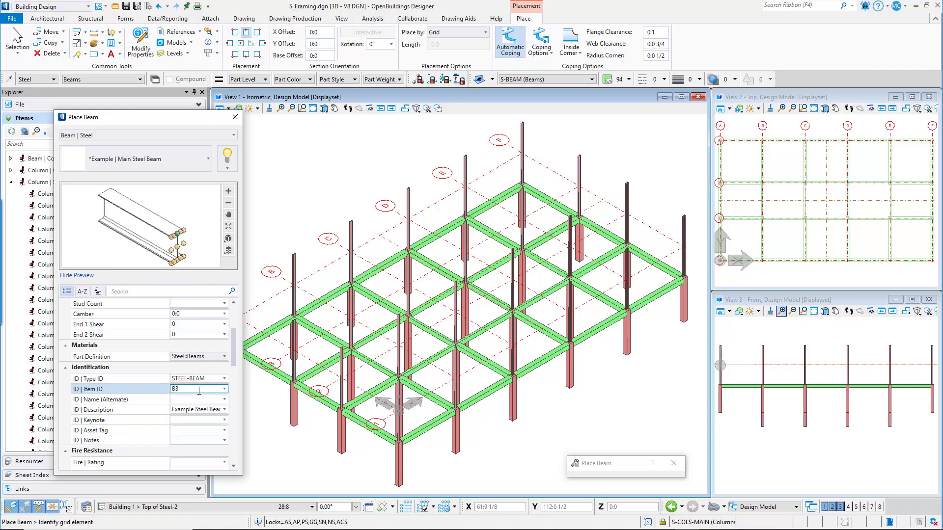
scroll("down", 3)
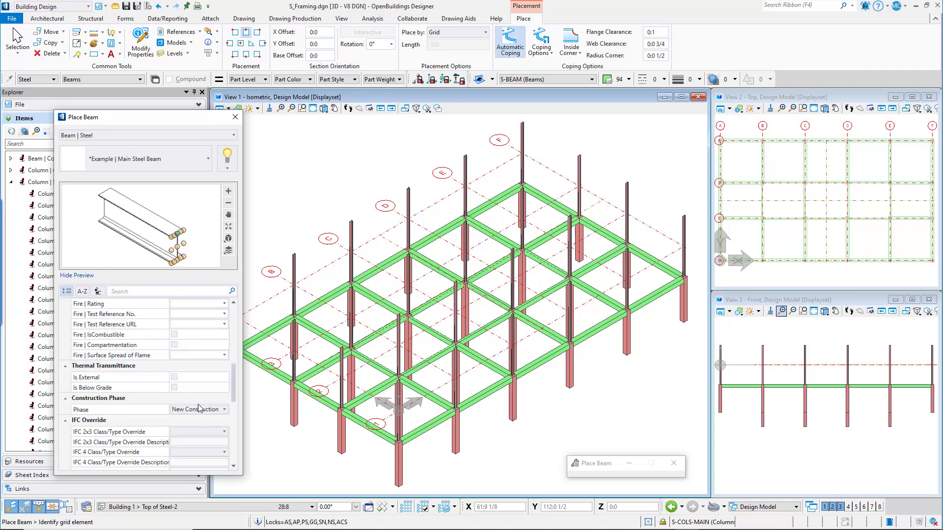
left_click(196, 410)
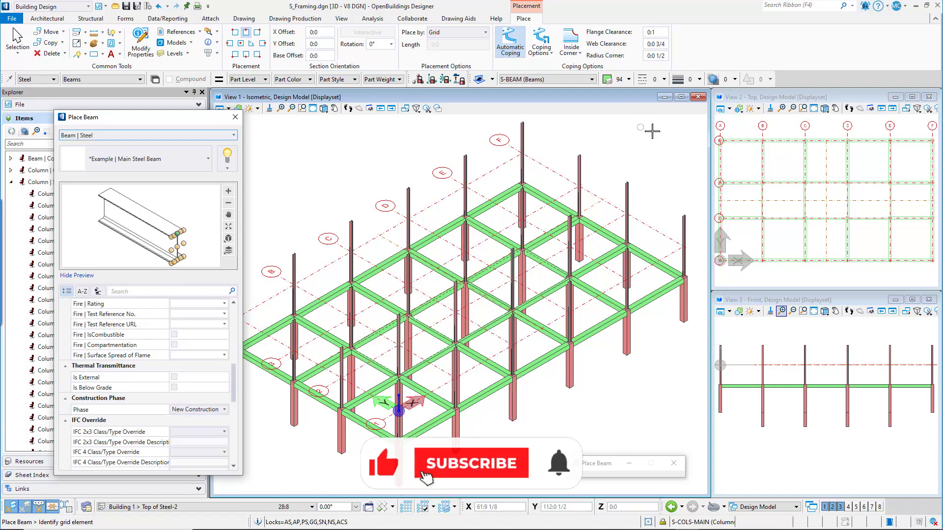
left_click(471, 463)
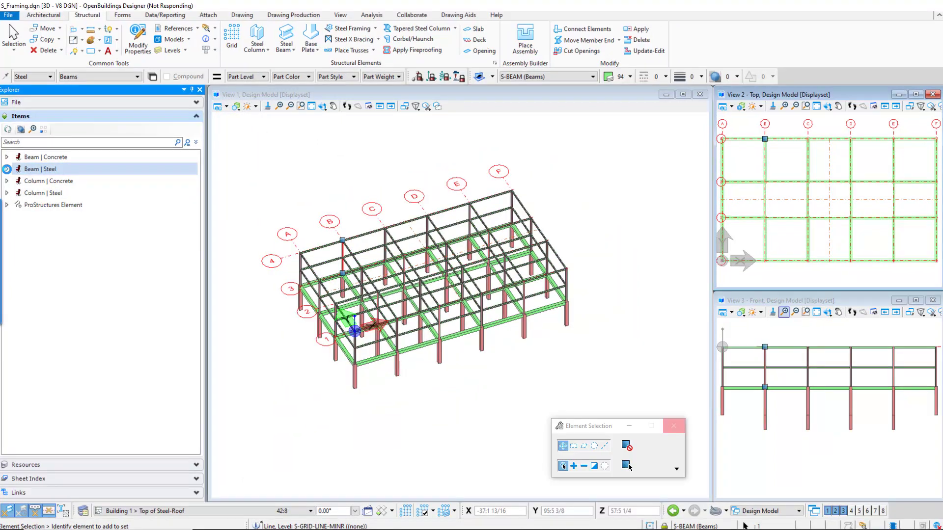
left_click(10, 170)
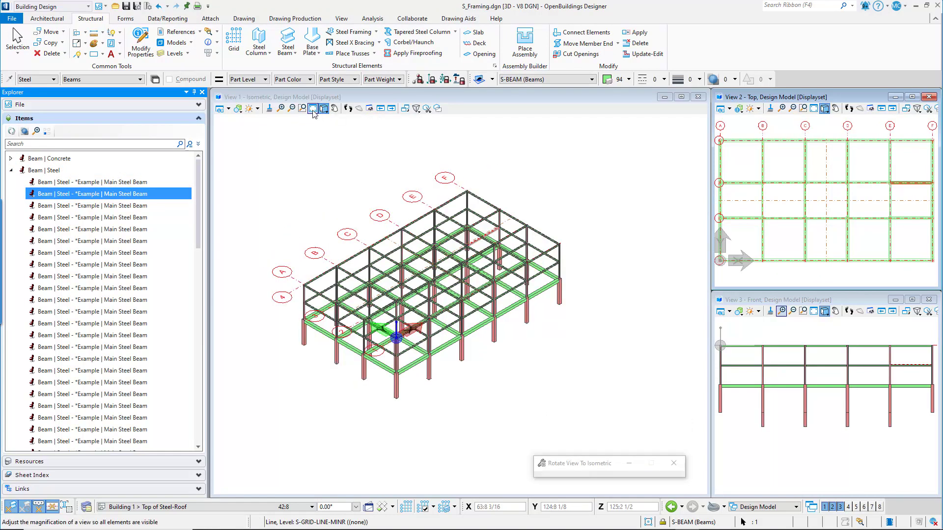
left_click(312, 108)
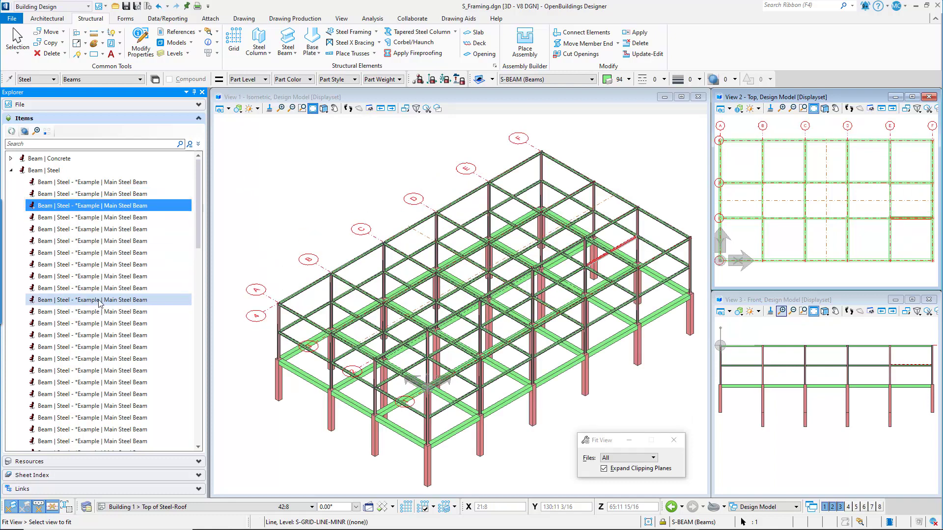
left_click(99, 299)
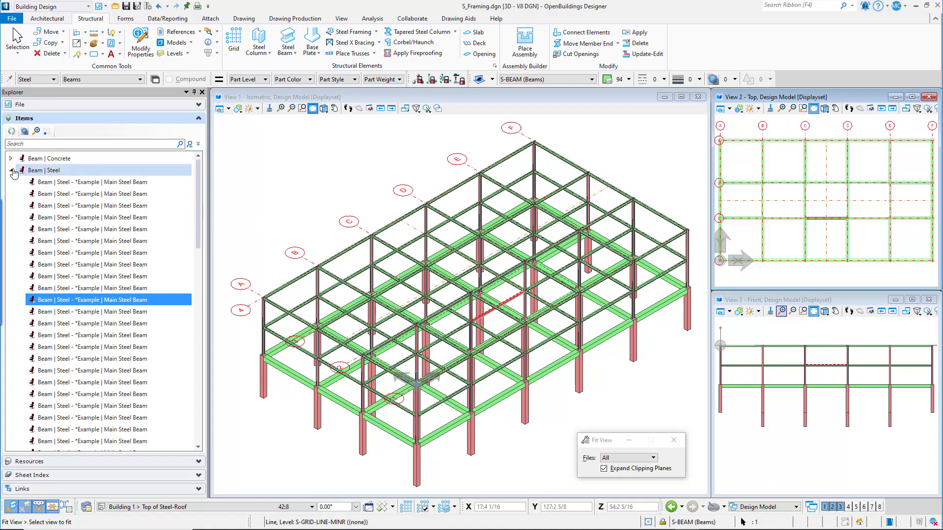
left_click(11, 170)
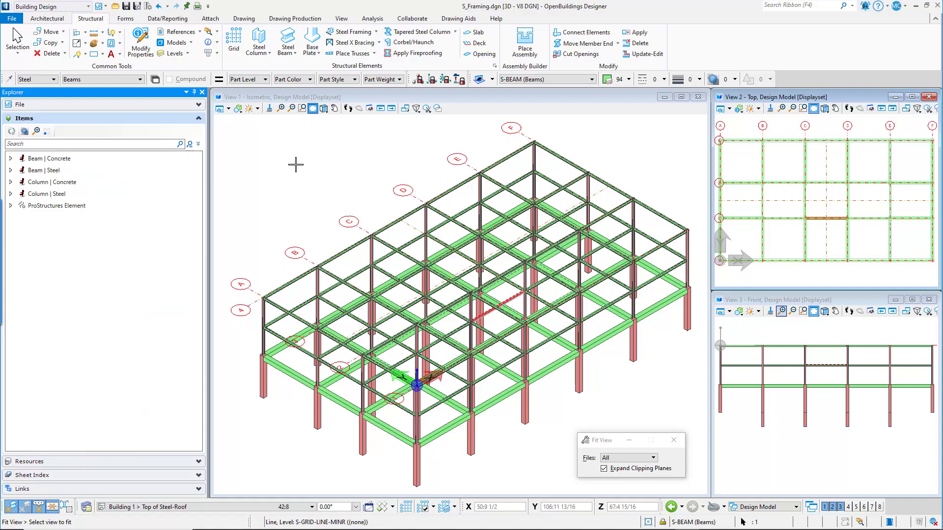
mouse_move(300, 170)
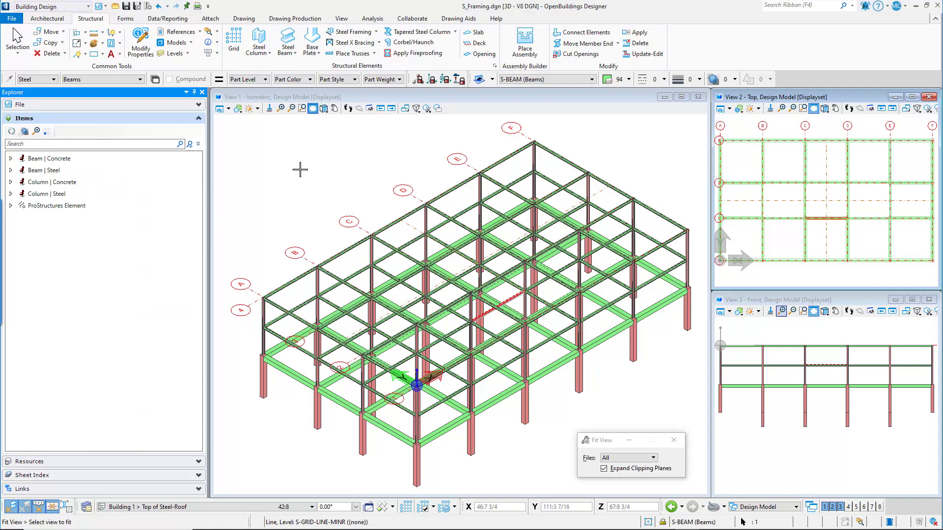